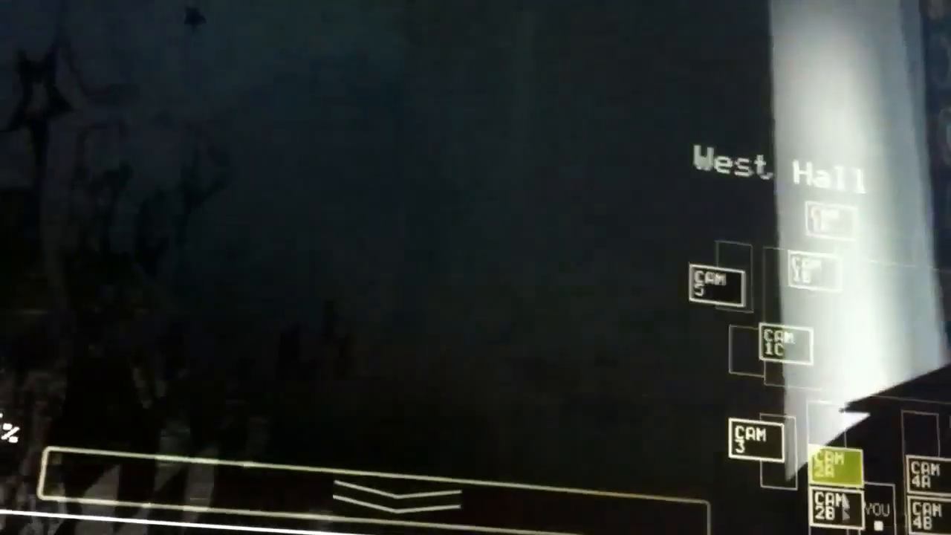
Switch the security monitor from West Hall to the Dining Area feed (CAM 1B)
click(827, 464)
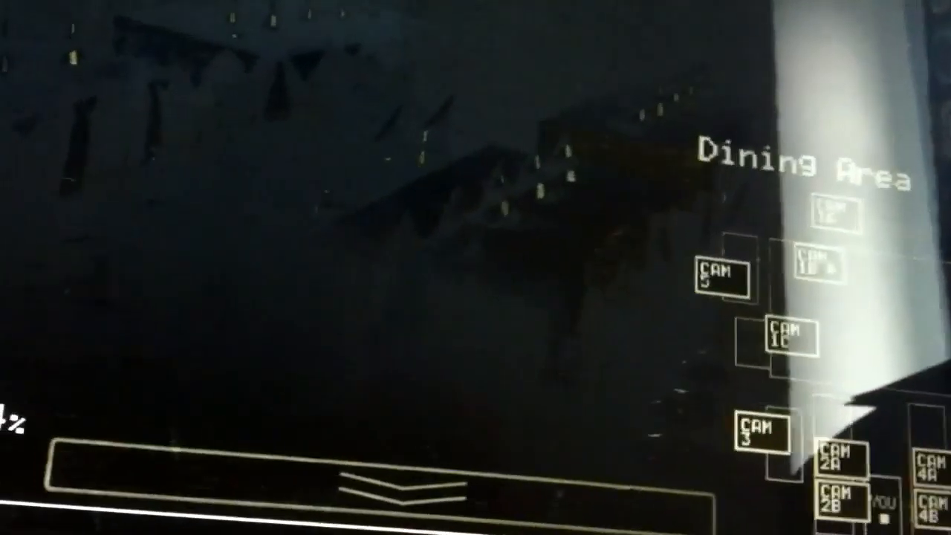